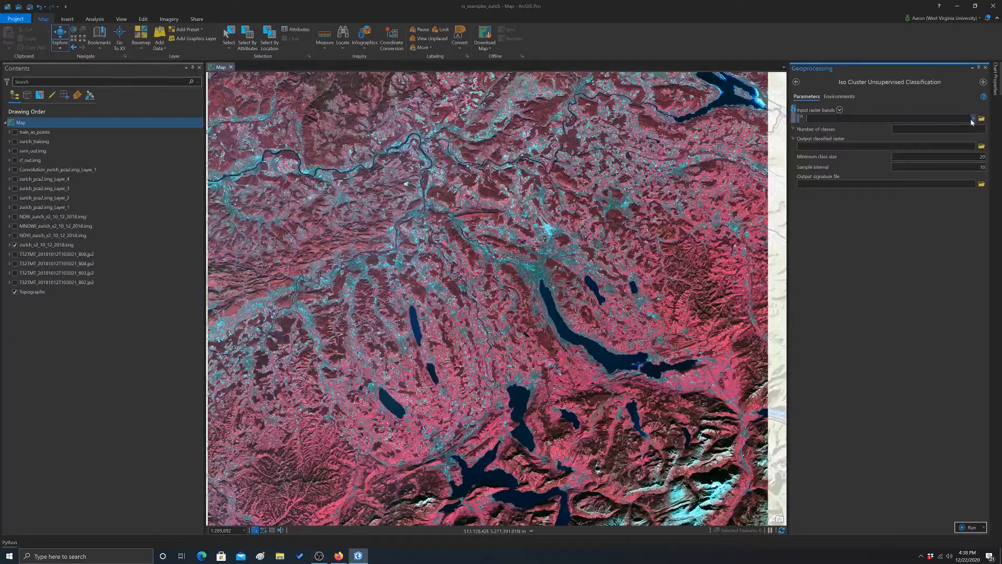
# - Choose zurich_s2_10_12_2018.img as the Iso Cluster input raster bands
pyautogui.click(971, 119)
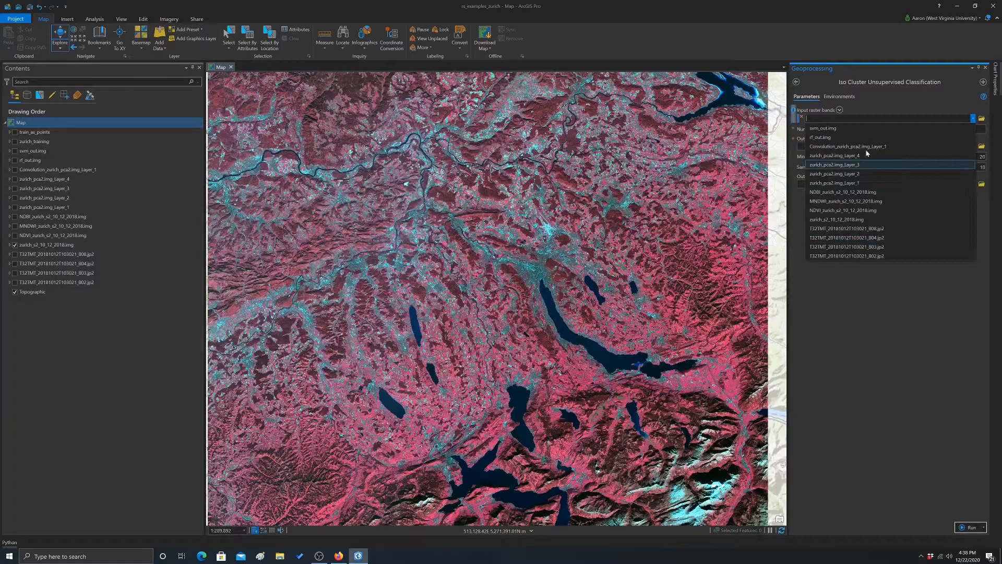
pyautogui.click(837, 219)
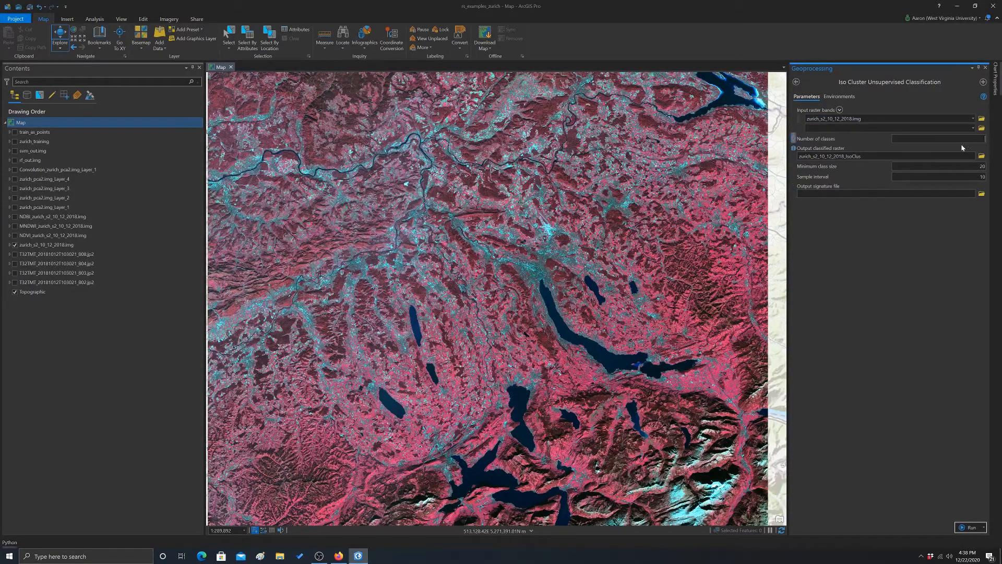
pyautogui.moveTo(914, 159)
pyautogui.write('30')
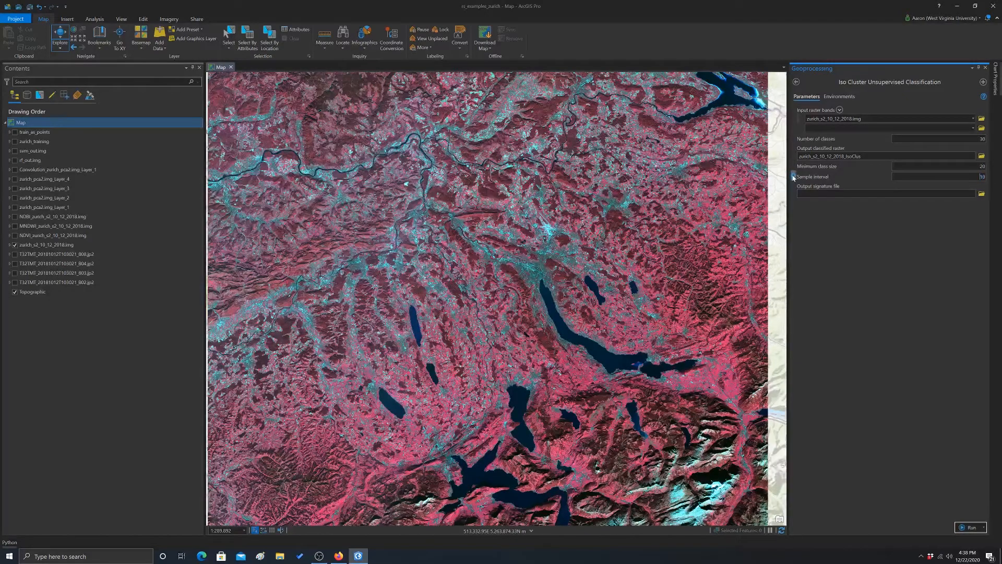
pyautogui.moveTo(813, 176)
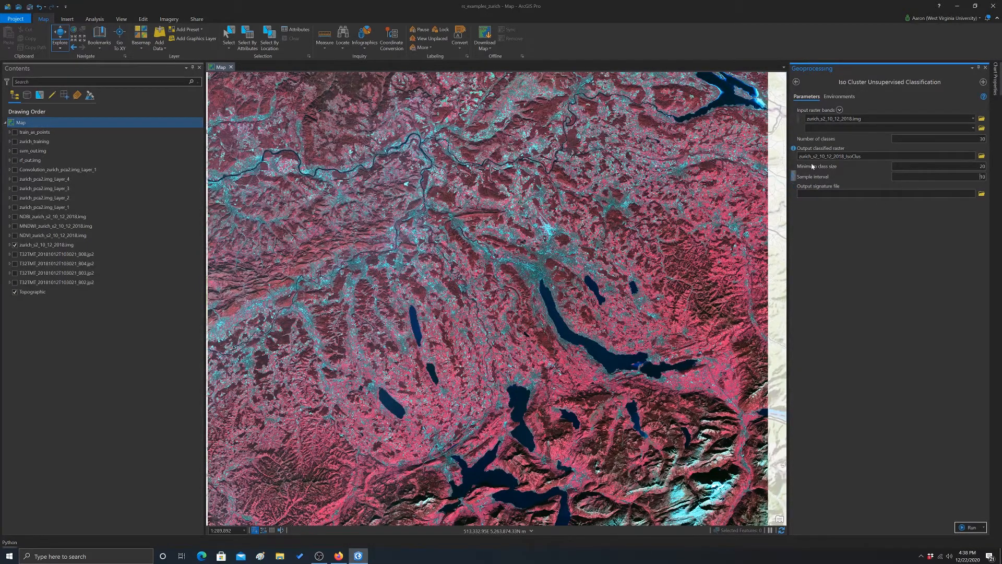
pyautogui.moveTo(974, 200)
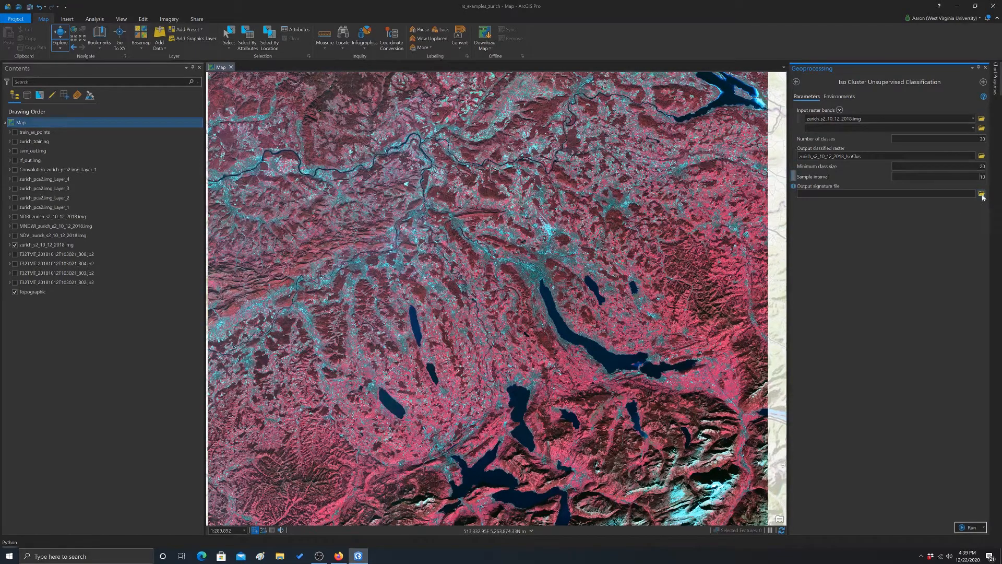
# - Save the output signature file as unsup_sig.gsg in D:\RS_Data\rs_videos
pyautogui.click(982, 193)
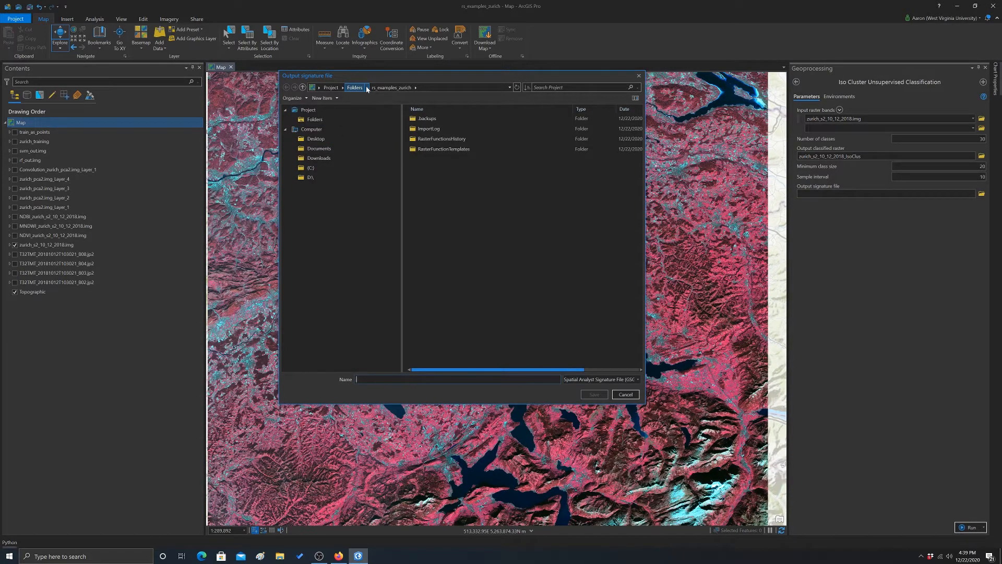
pyautogui.click(310, 177)
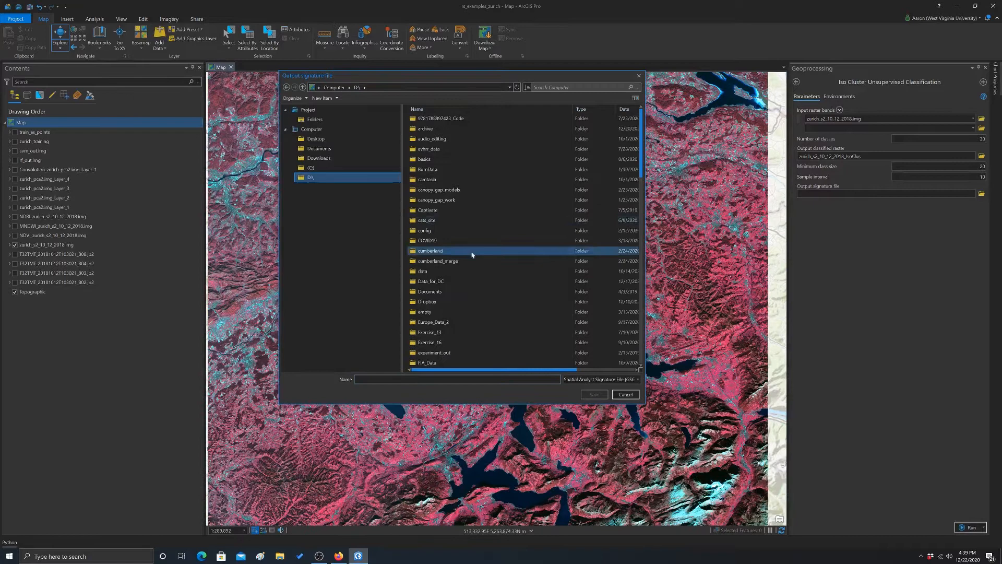
pyautogui.click(436, 199)
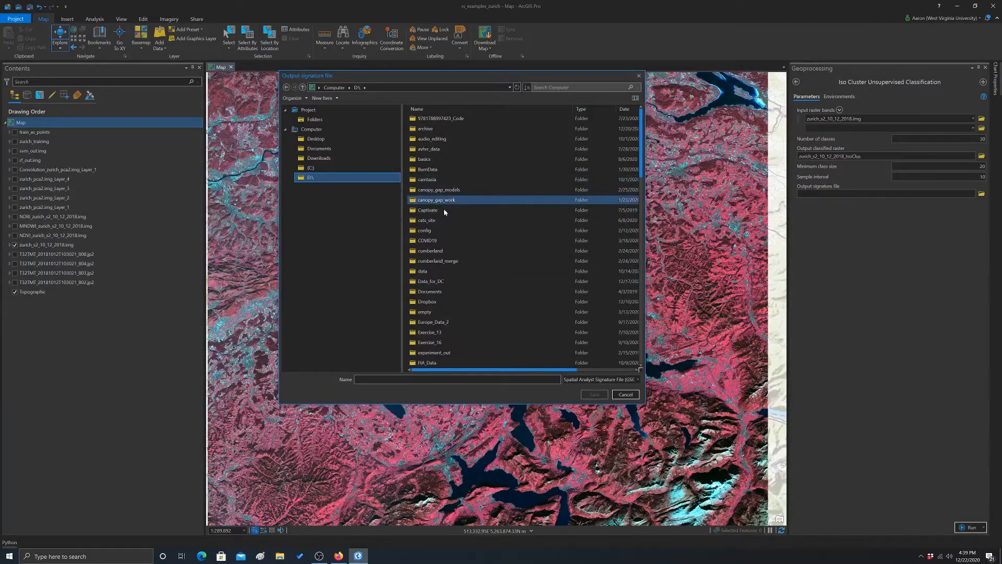
pyautogui.scroll(-3)
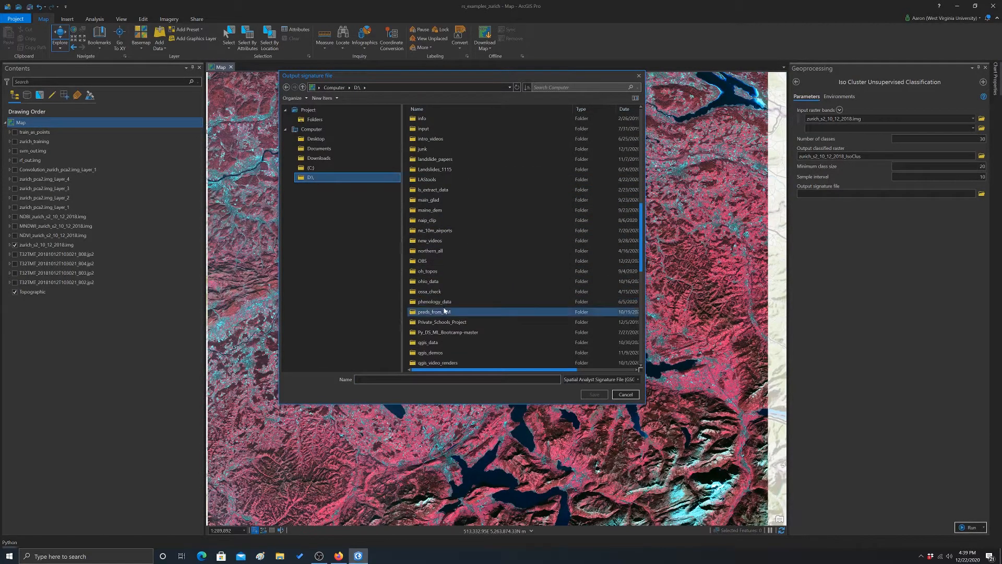
pyautogui.click(439, 220)
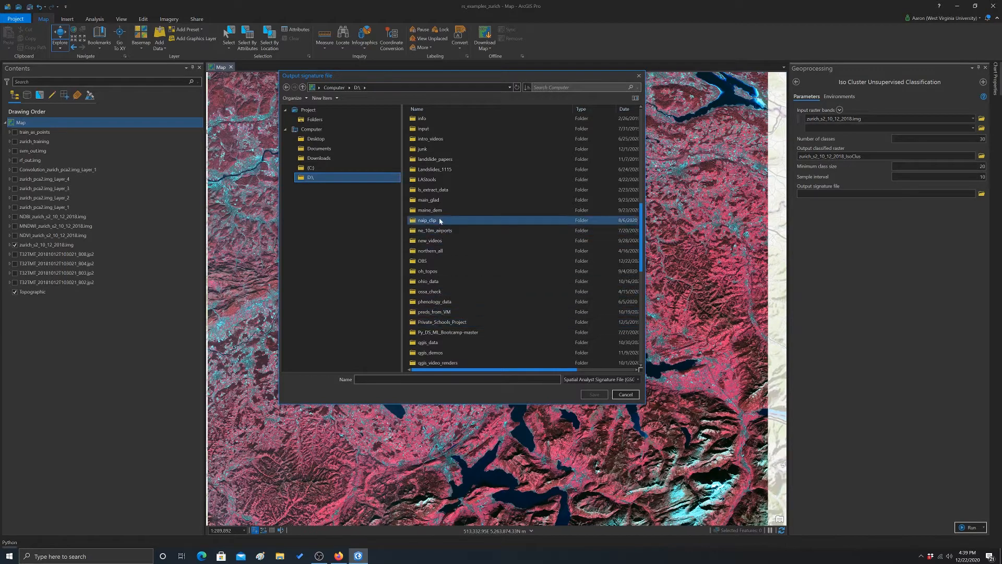
pyautogui.scroll(-3)
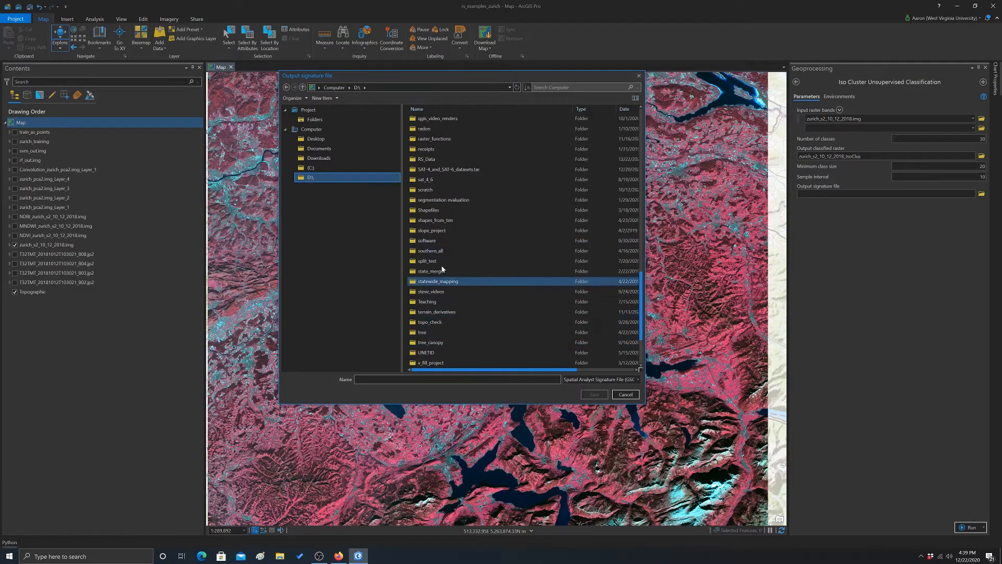
pyautogui.scroll(-3)
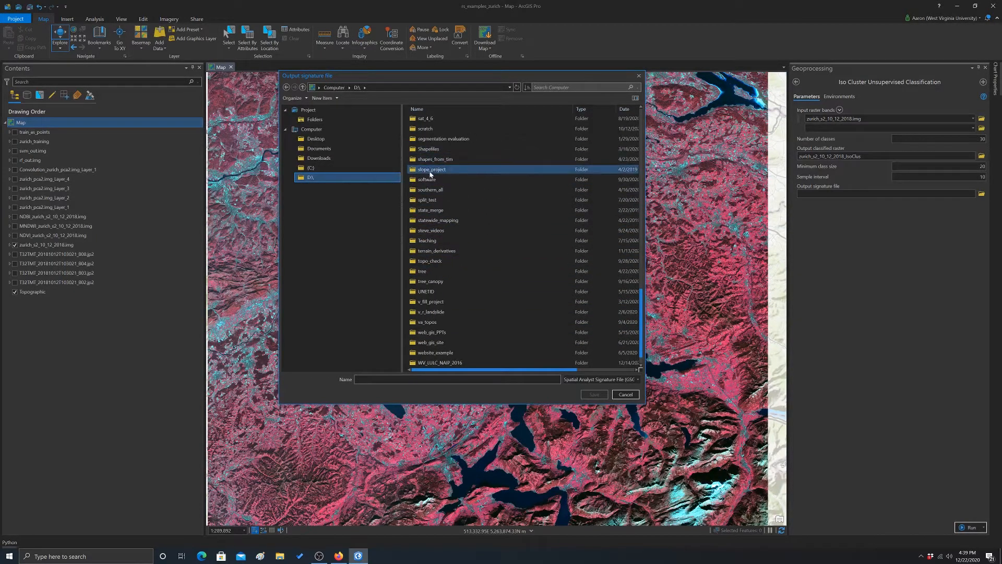
pyautogui.click(428, 148)
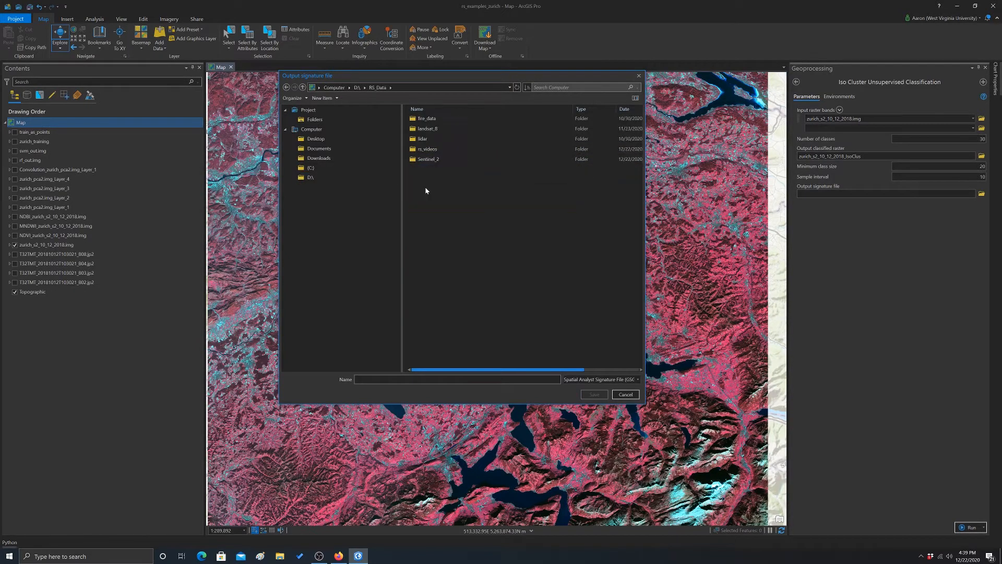
pyautogui.moveTo(423, 279)
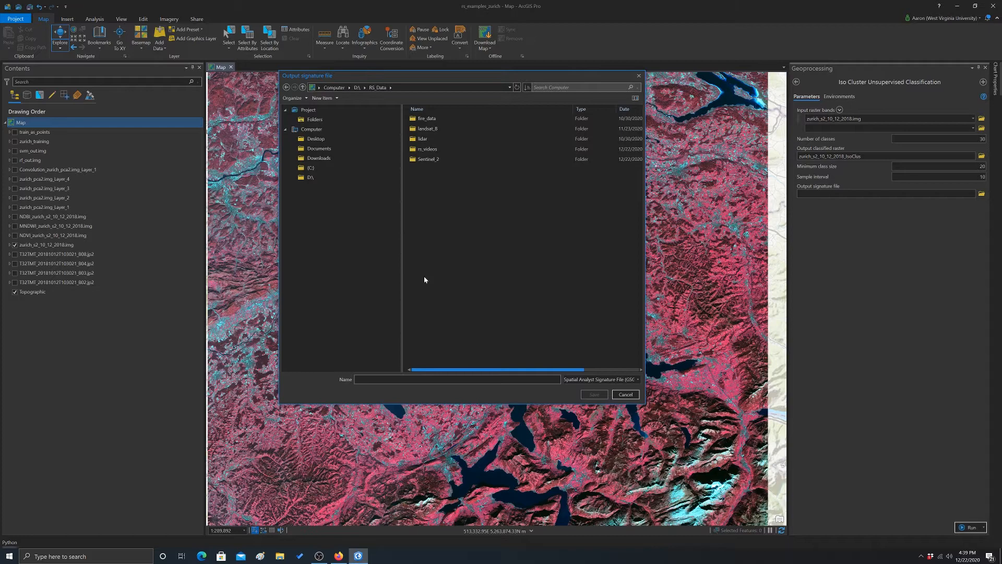
pyautogui.doubleClick(427, 149)
pyautogui.write('unsup_si')
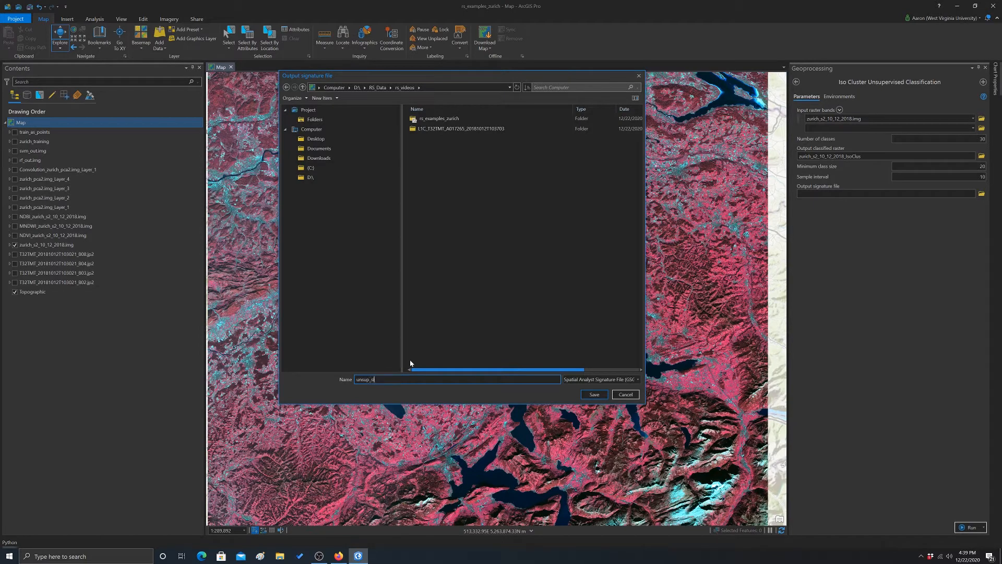
pyautogui.click(592, 394)
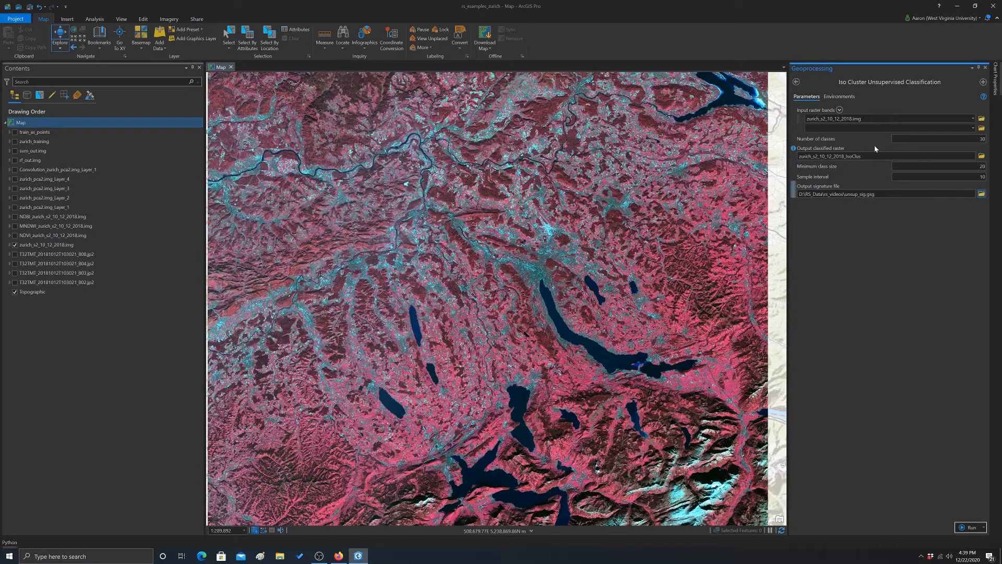
pyautogui.moveTo(891, 173)
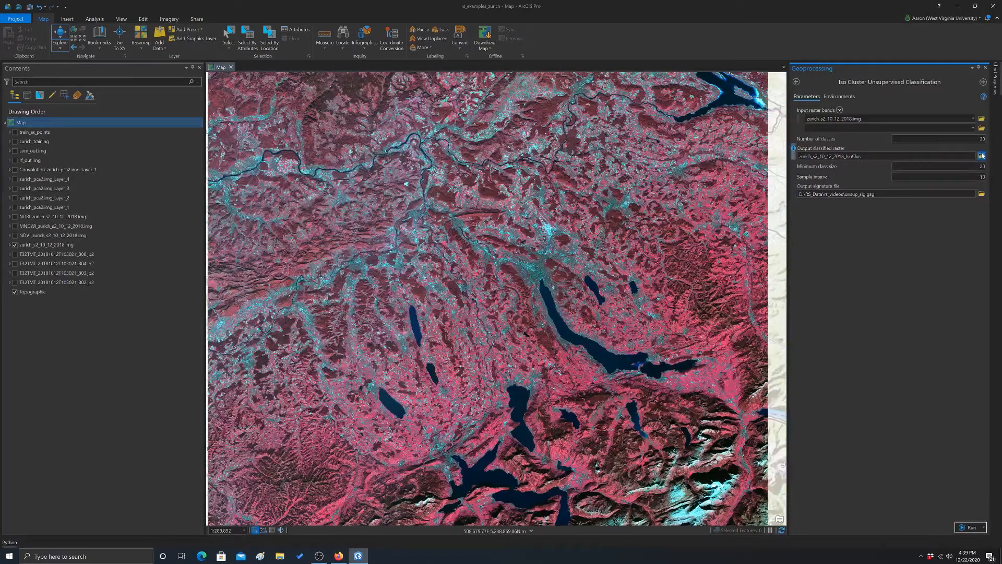
# - Name the output classified raster zurich_unsup.img in the rs_videos folder
pyautogui.click(982, 156)
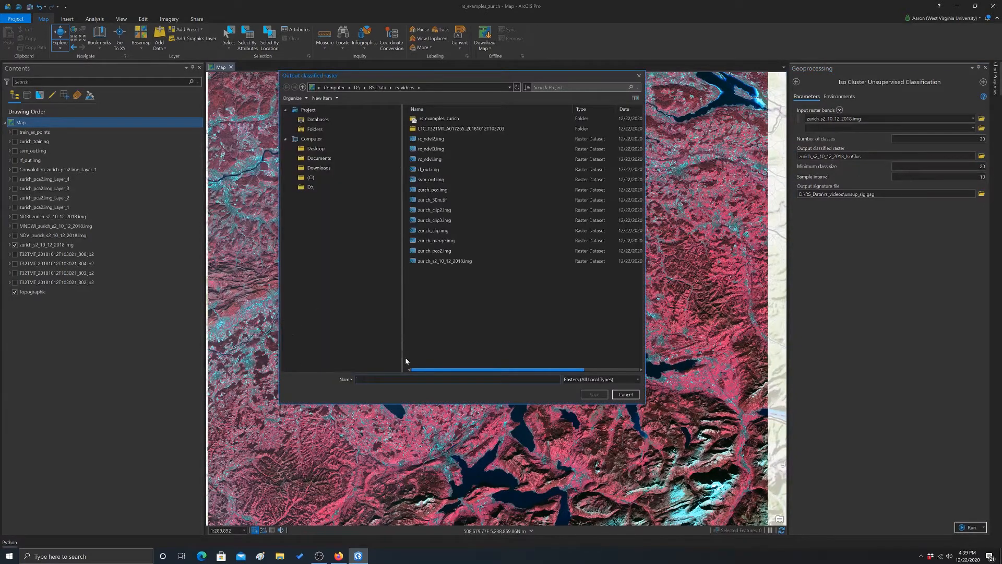
pyautogui.write('unsup')
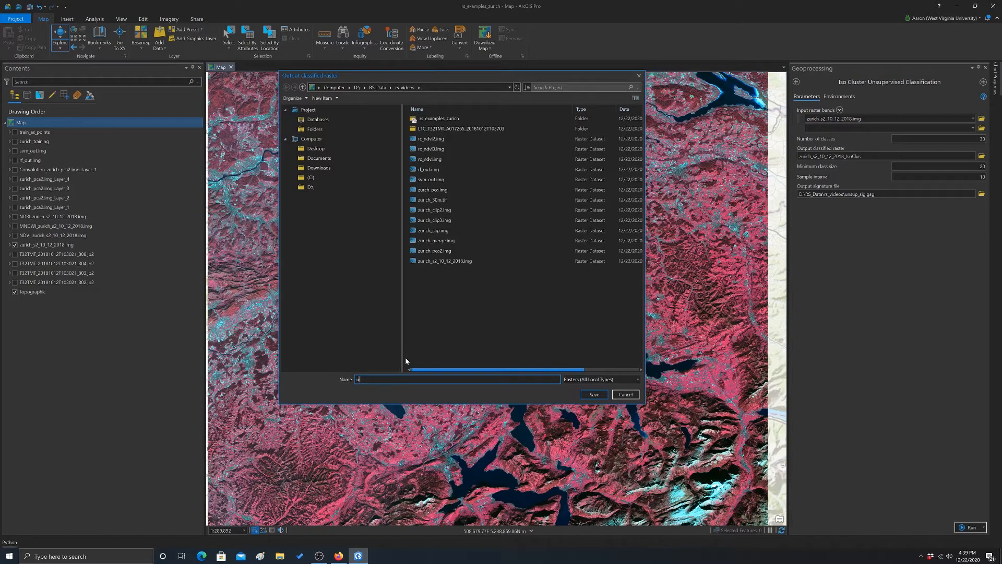
pyautogui.write('zurich_unsup.img')
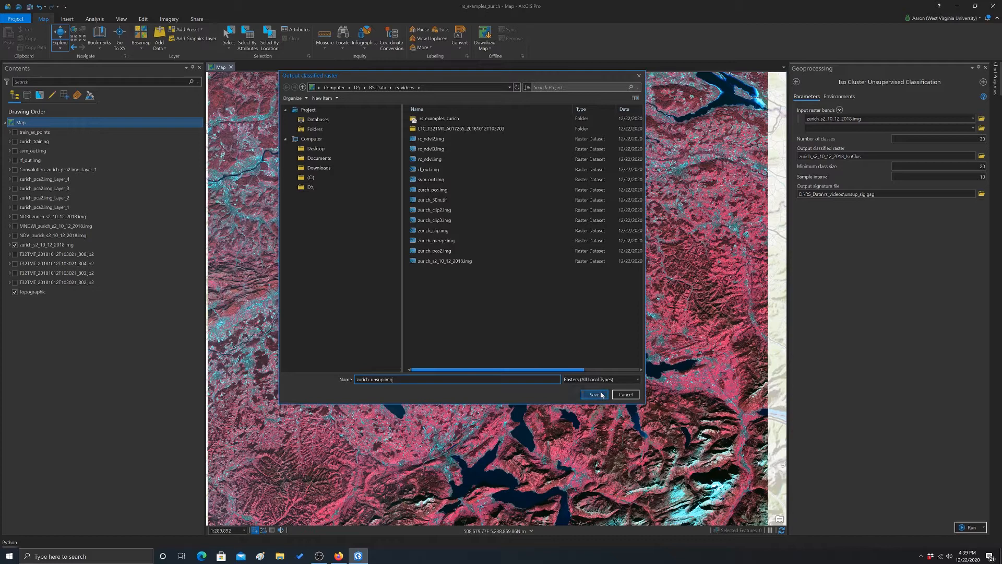
pyautogui.click(592, 395)
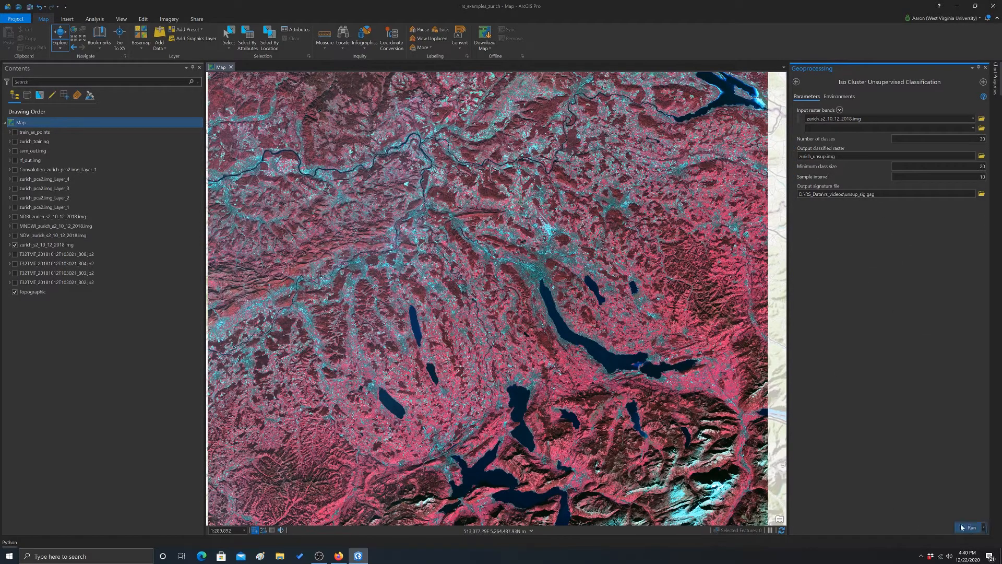
# - Run Iso Cluster so zurich_unsup.img is added to the Contents pane
pyautogui.click(969, 526)
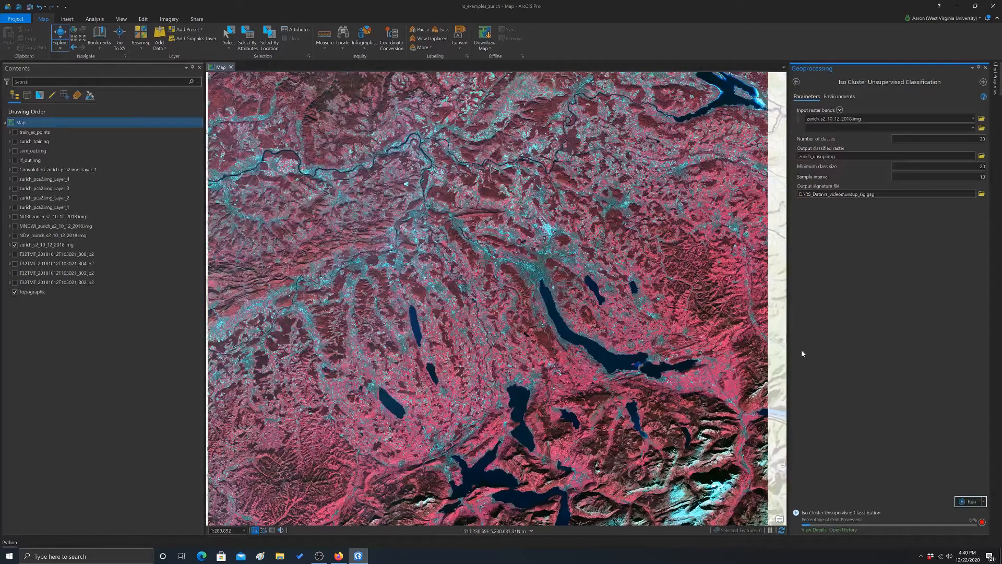
pyautogui.click(971, 508)
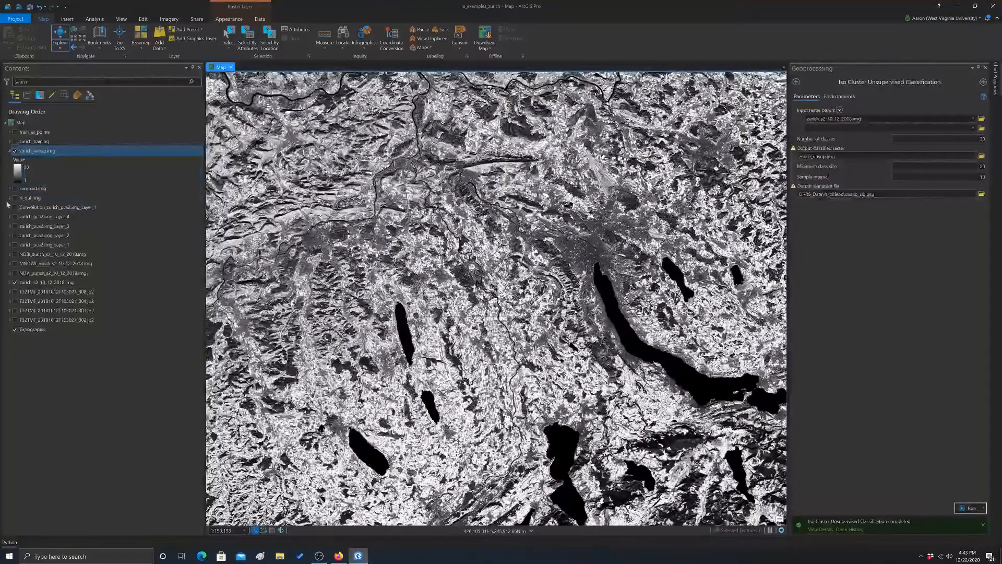
# - Open Symbology for zurich_unsup.img and show its classes as Unique Values
pyautogui.rightClick(37, 150)
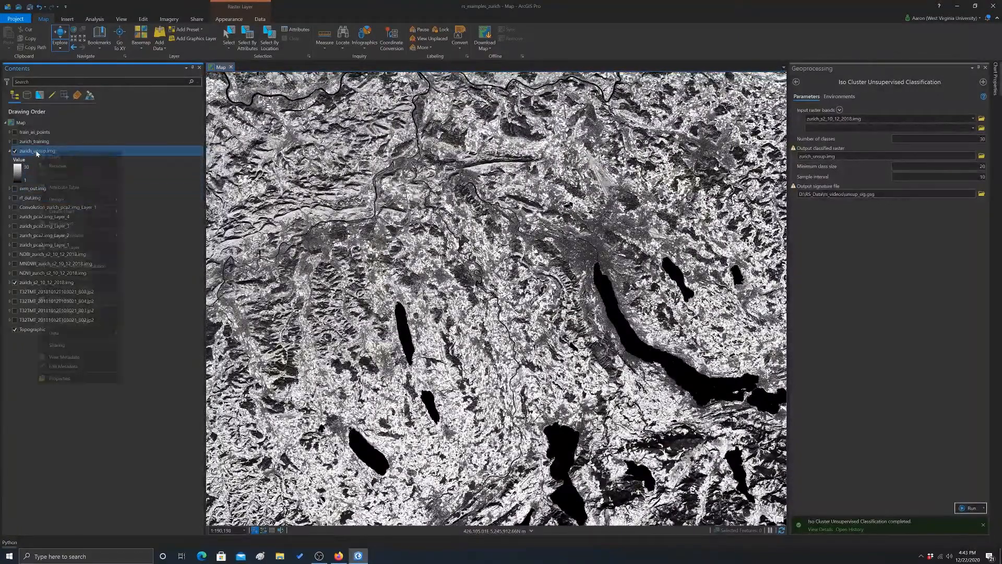
pyautogui.rightClick(37, 150)
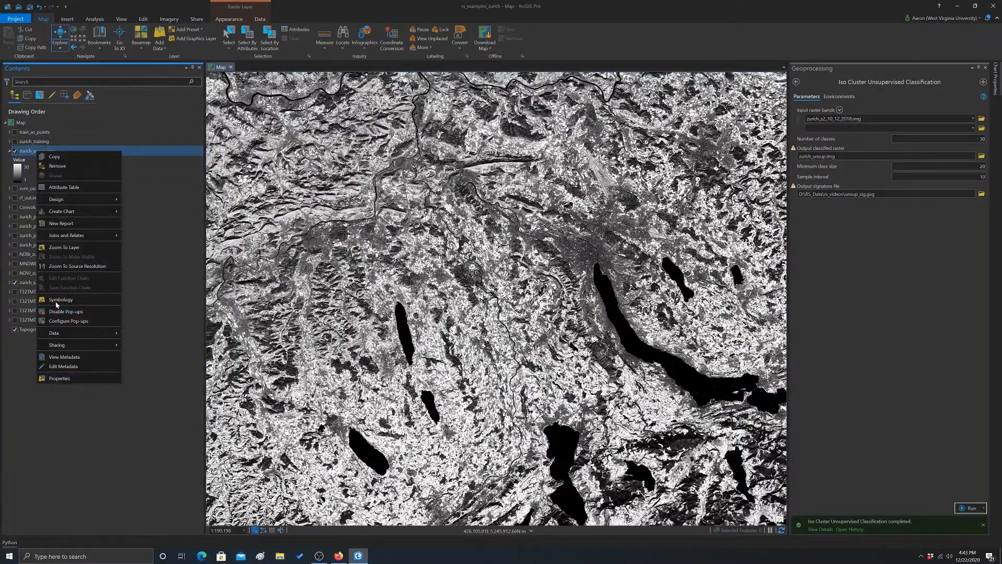
pyautogui.click(61, 299)
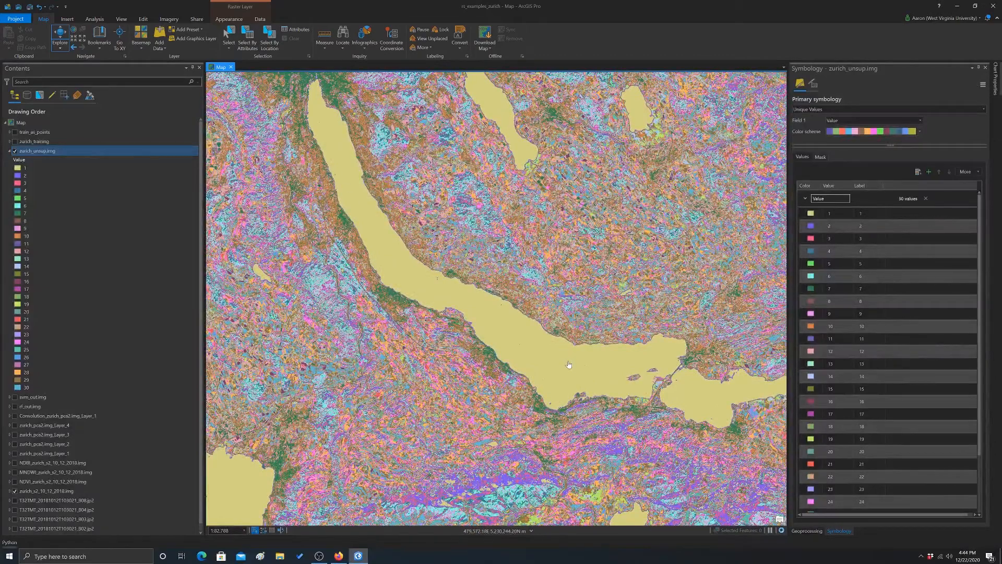
# - Read a lake pixel's class value and toggle the layer to compare with the image
pyautogui.click(567, 364)
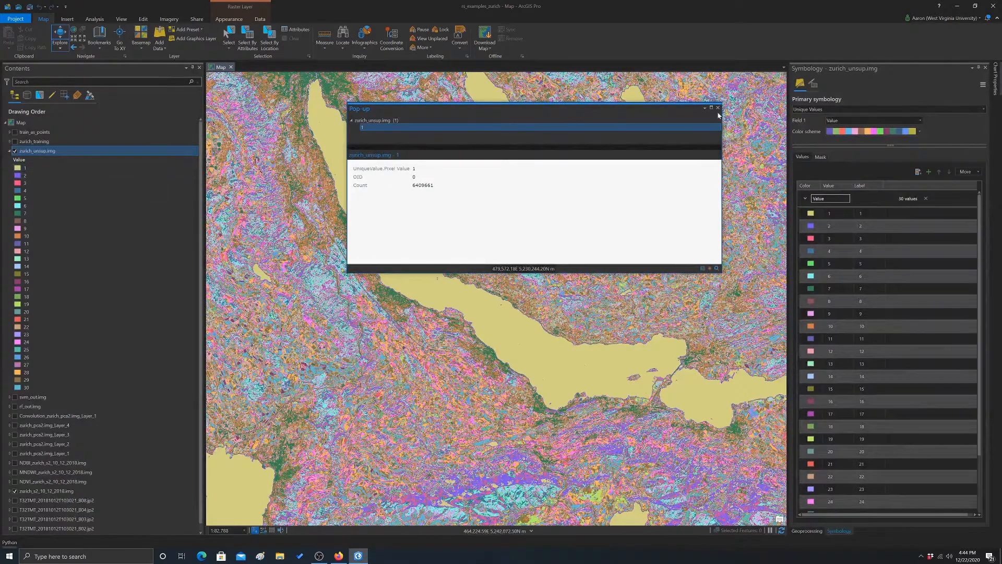
pyautogui.click(717, 108)
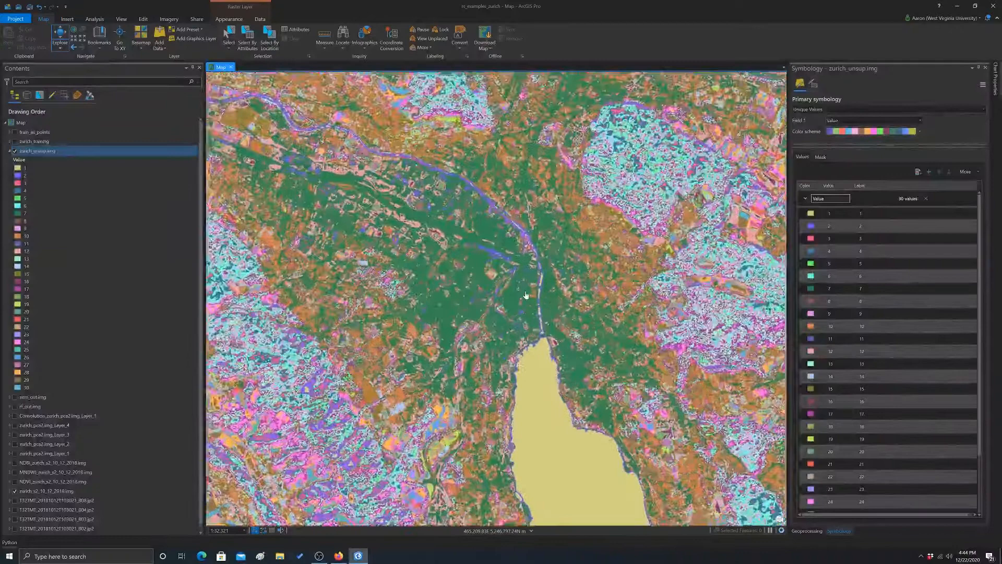
pyautogui.scroll(3)
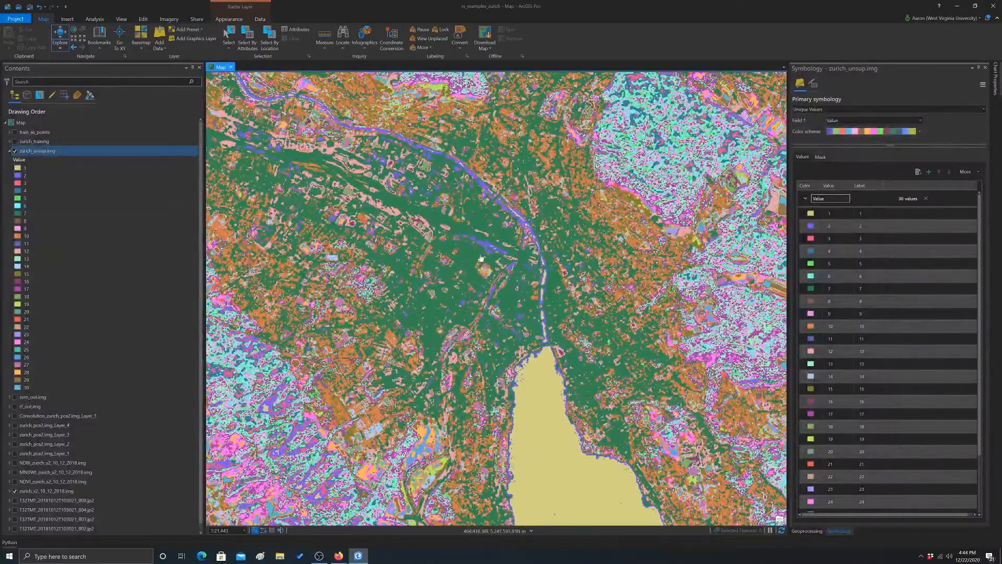
pyautogui.click(15, 151)
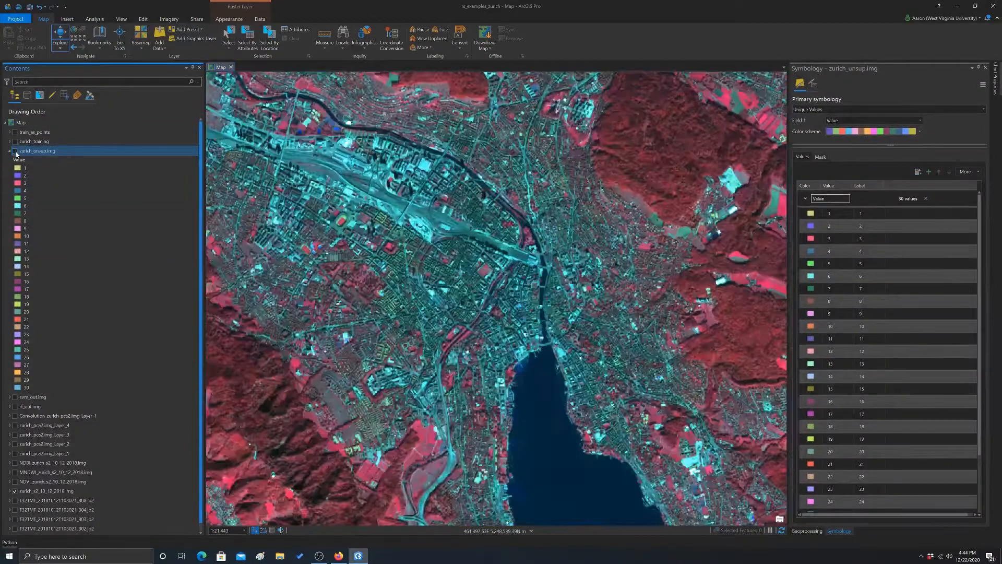
pyautogui.click(14, 150)
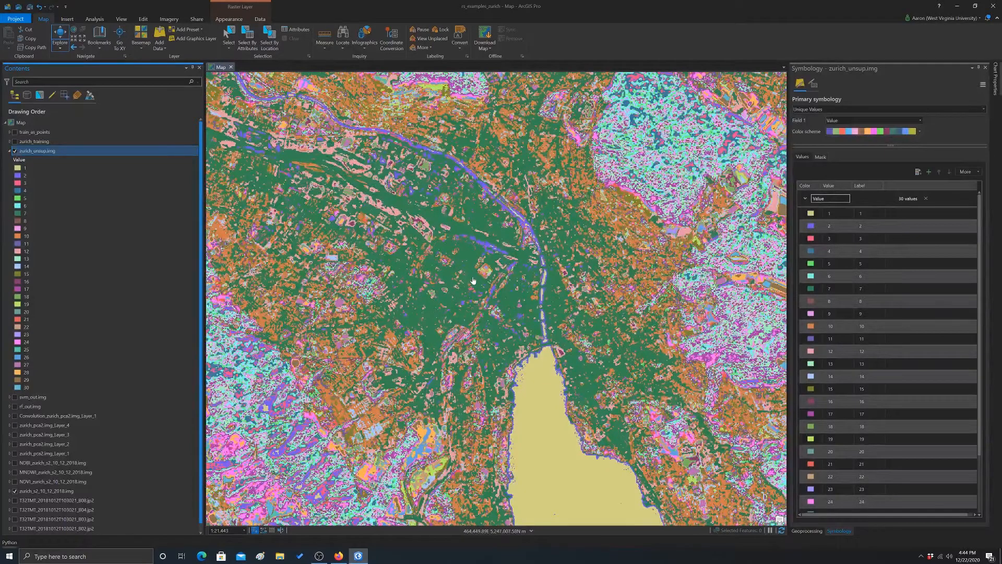
# - Read a city pixel's class value, then return to the geoprocessing tool search
pyautogui.click(473, 279)
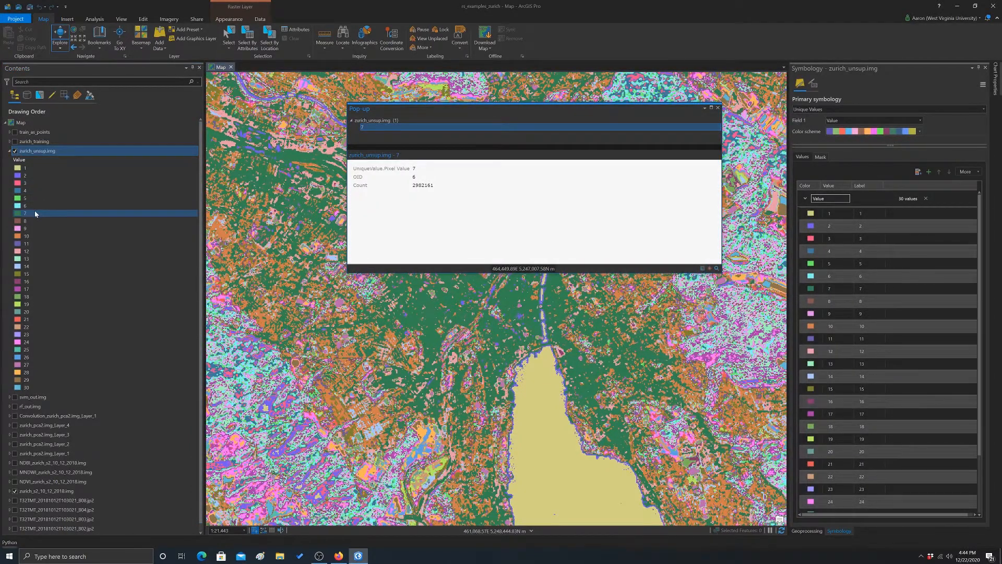
pyautogui.click(718, 108)
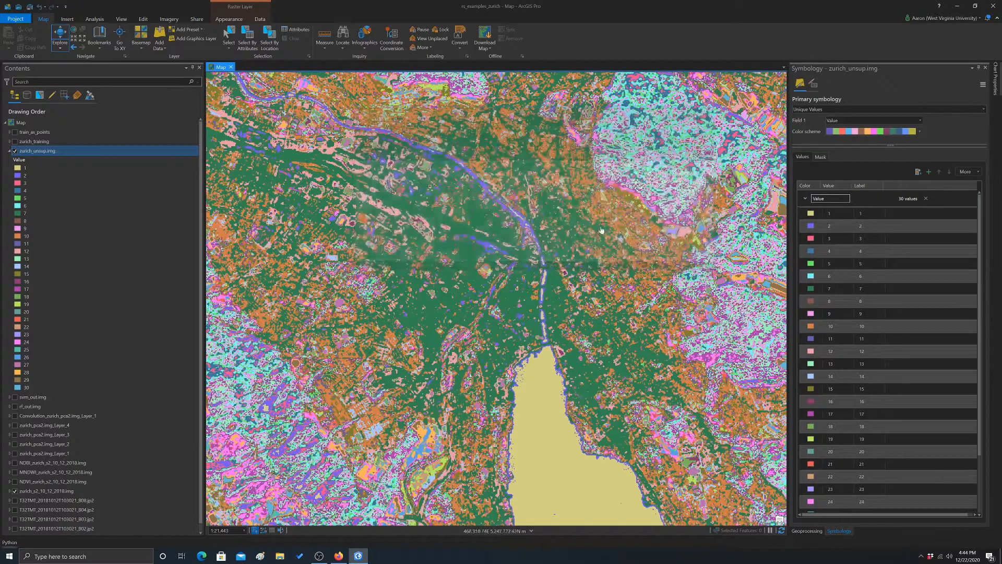
pyautogui.scroll(-3)
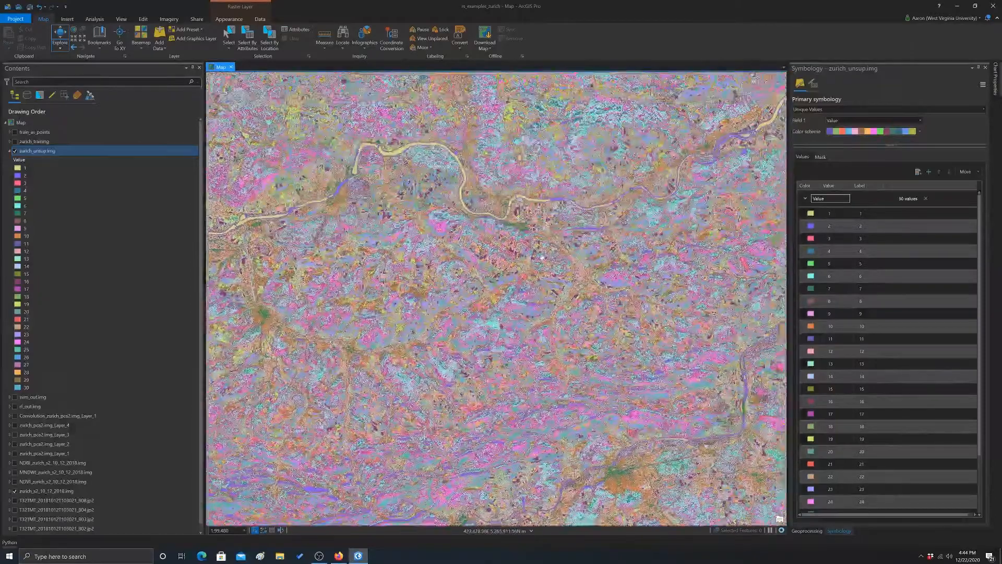
pyautogui.scroll(3)
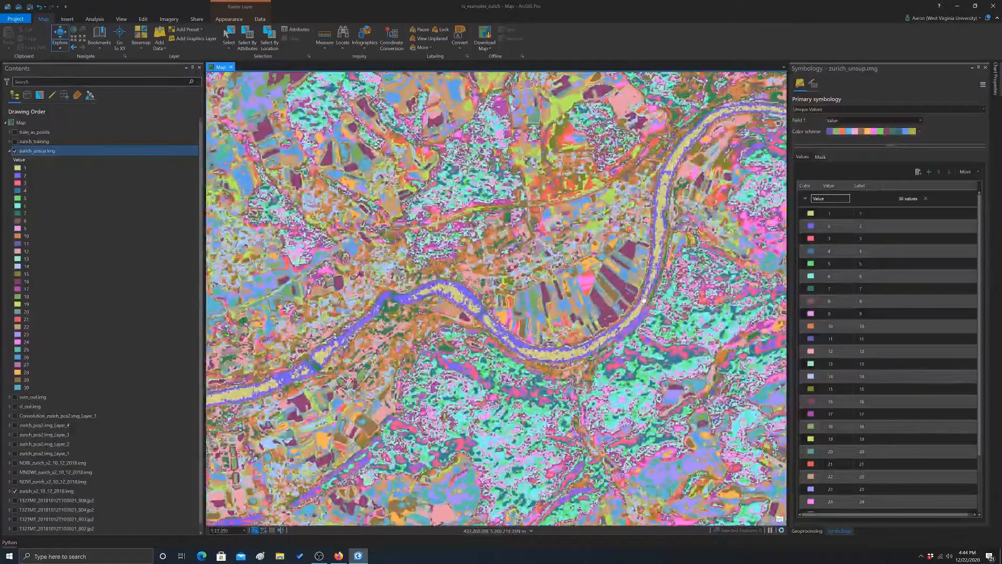
pyautogui.scroll(-3)
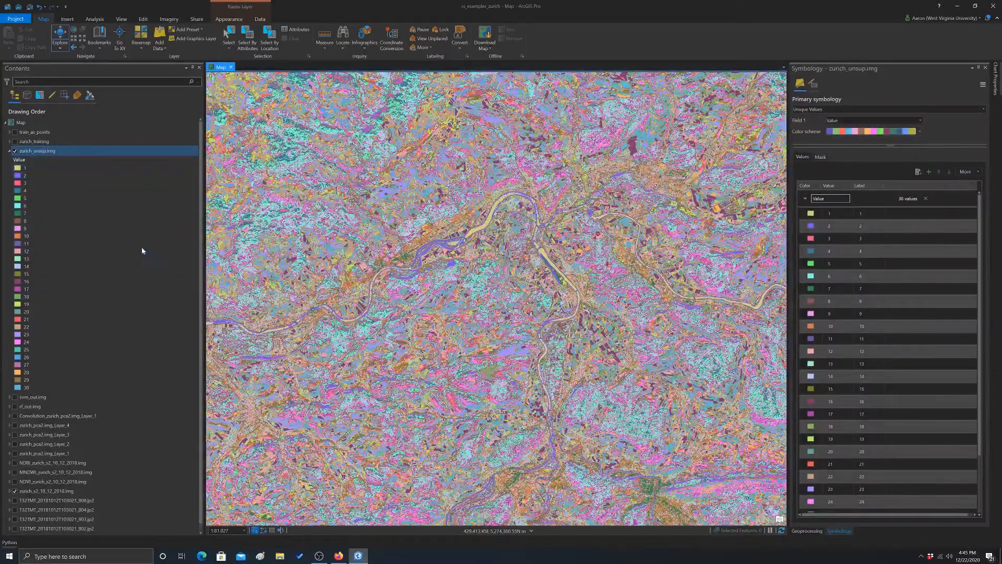
pyautogui.click(859, 426)
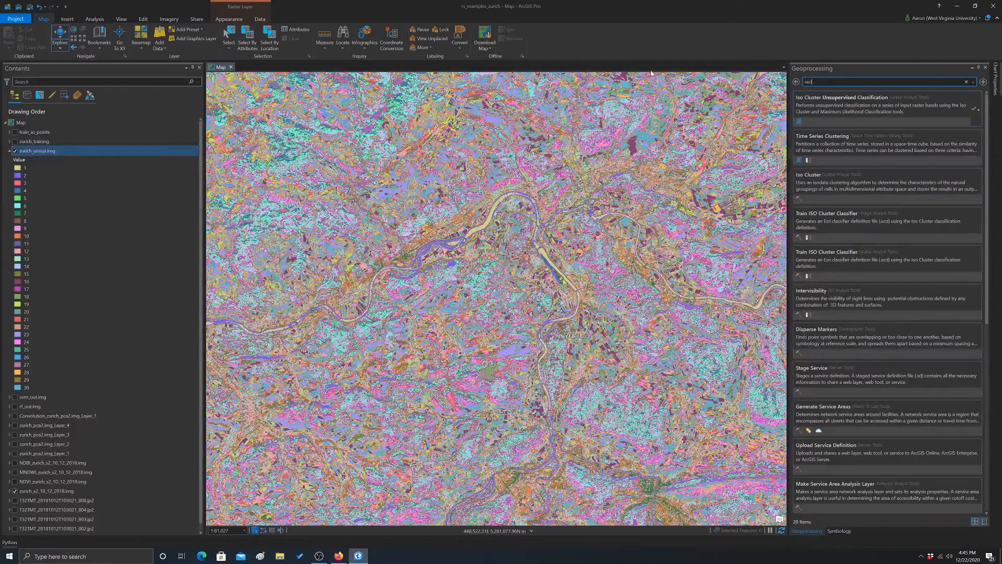
# - Open Reclassify with zurich_unsup.img as input and review its values 1–30
pyautogui.write('reclassify')
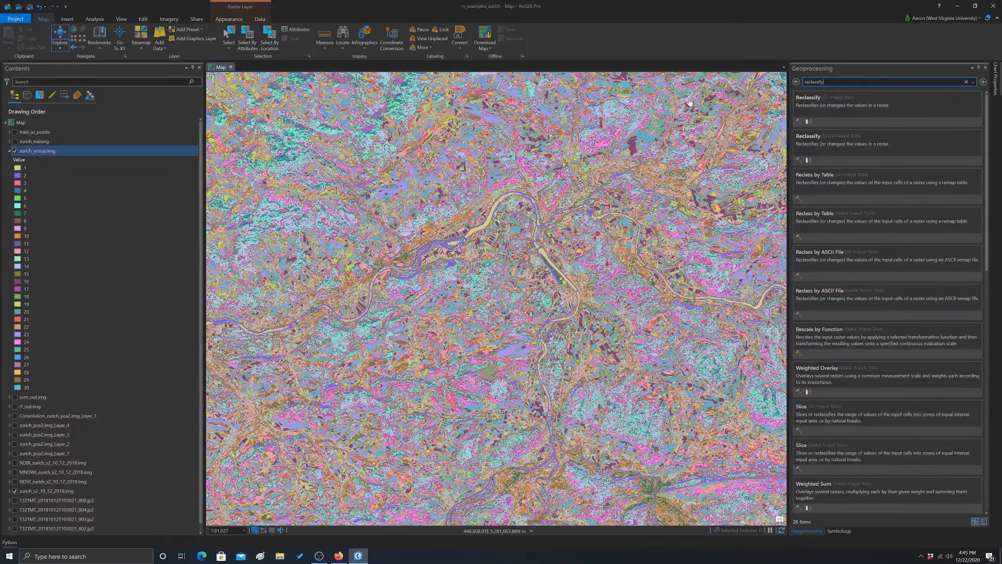
pyautogui.click(829, 96)
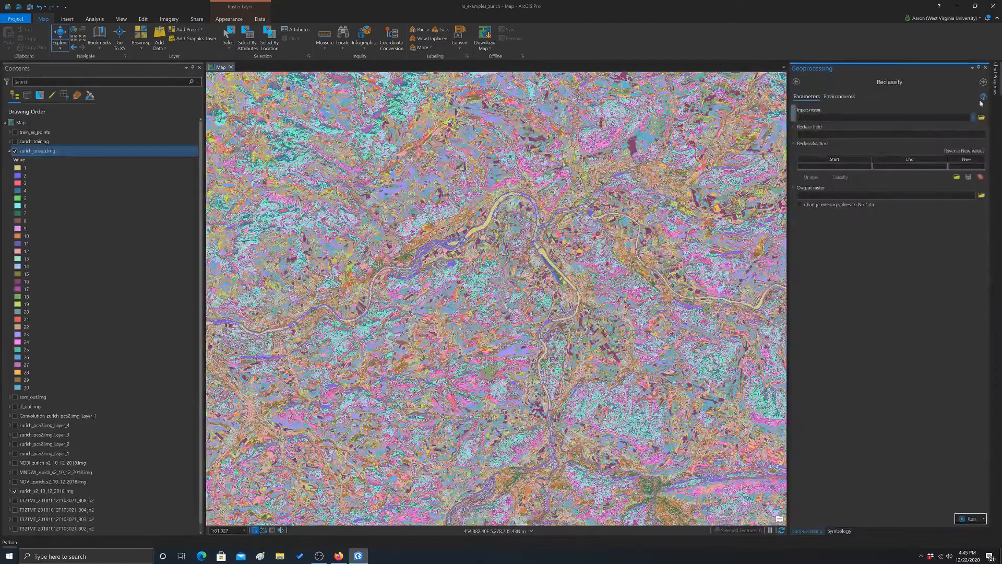
pyautogui.click(970, 117)
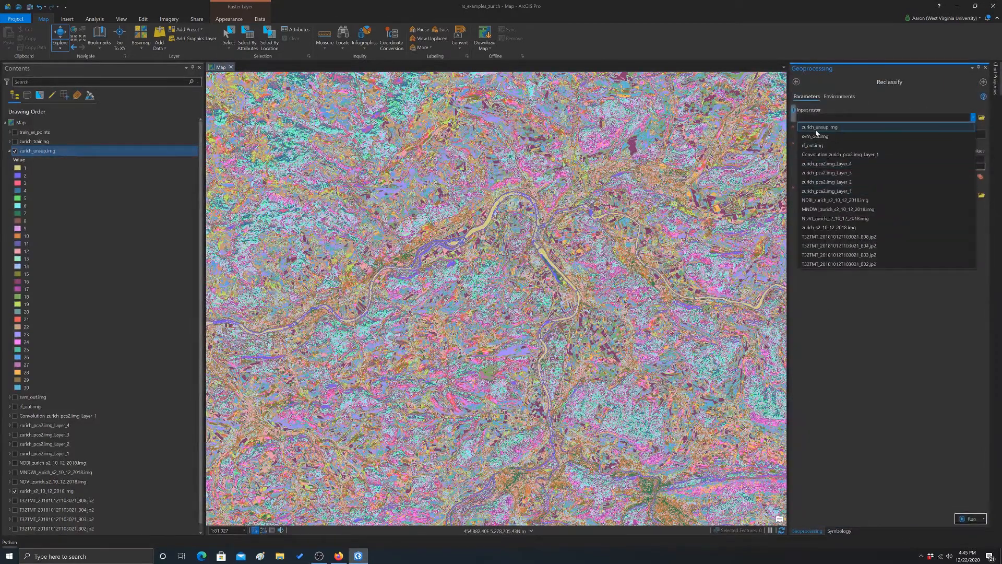
pyautogui.click(819, 127)
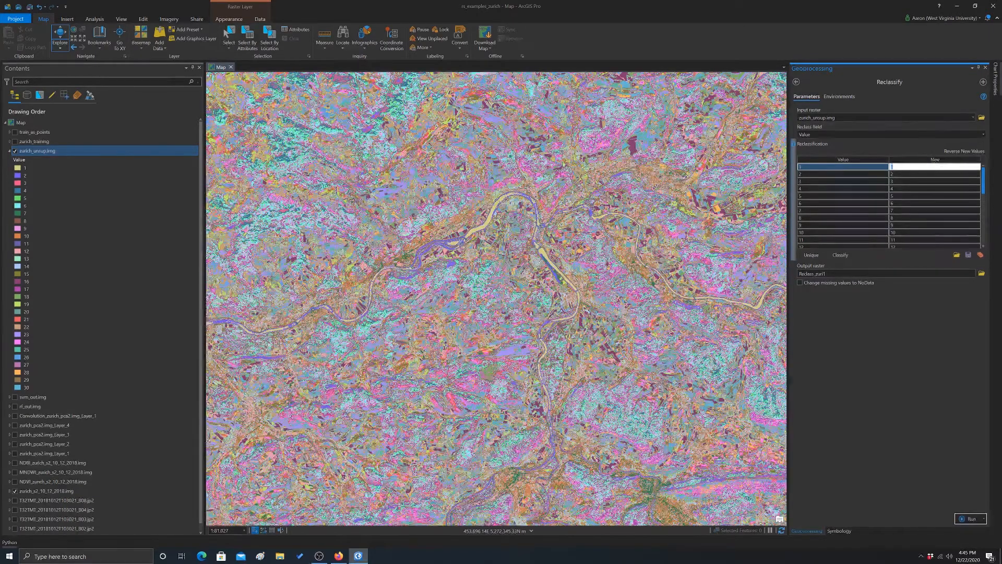
pyautogui.scroll(-3)
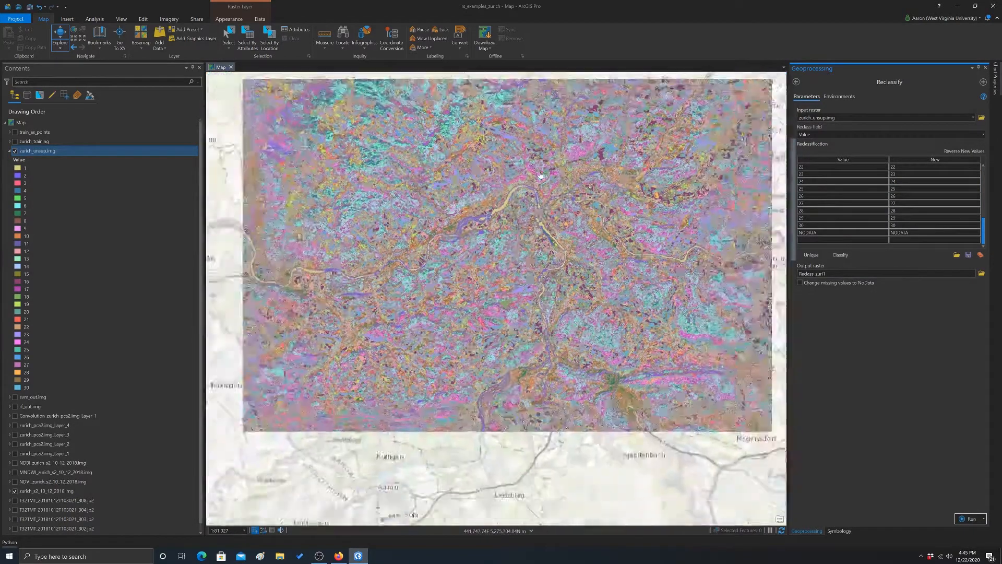
pyautogui.scroll(-3)
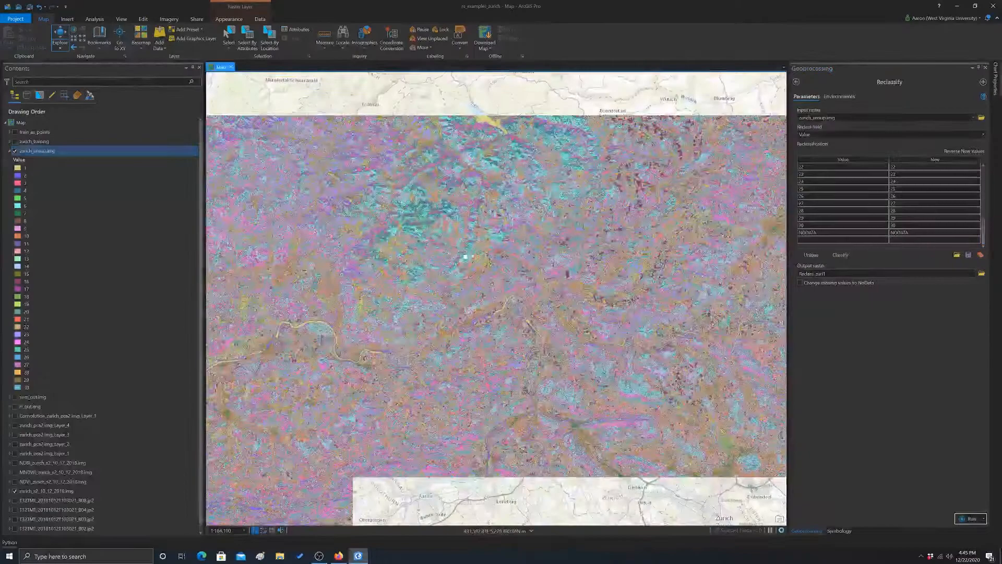